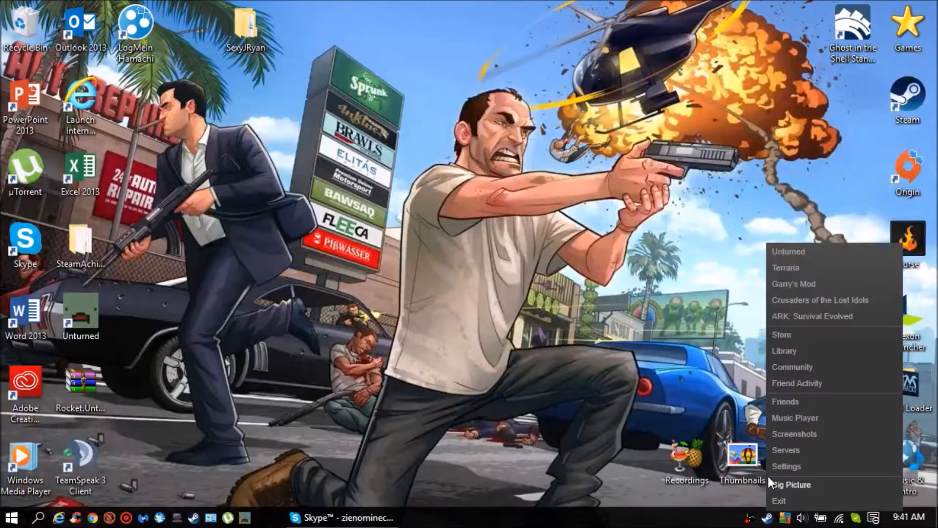
Go to the Steam library and bring up the options menu for Unturned
click(783, 352)
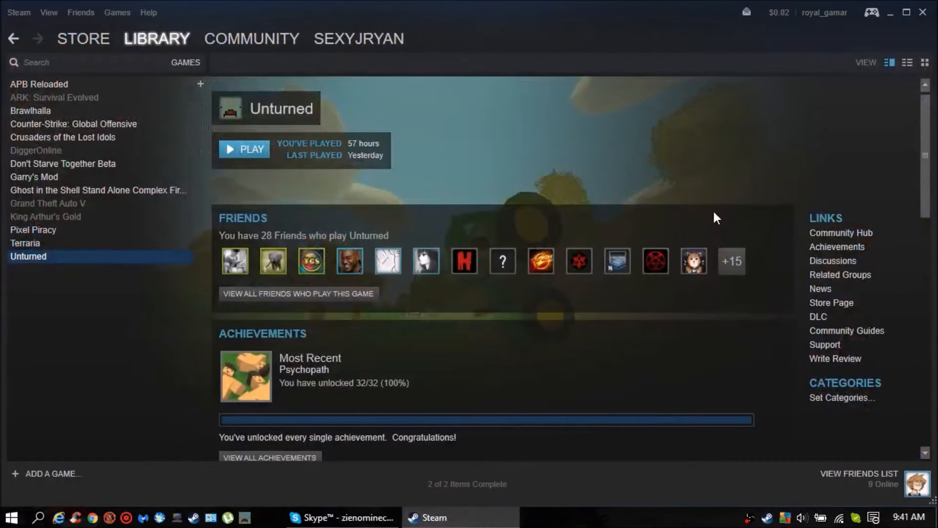
mouse_move(746, 199)
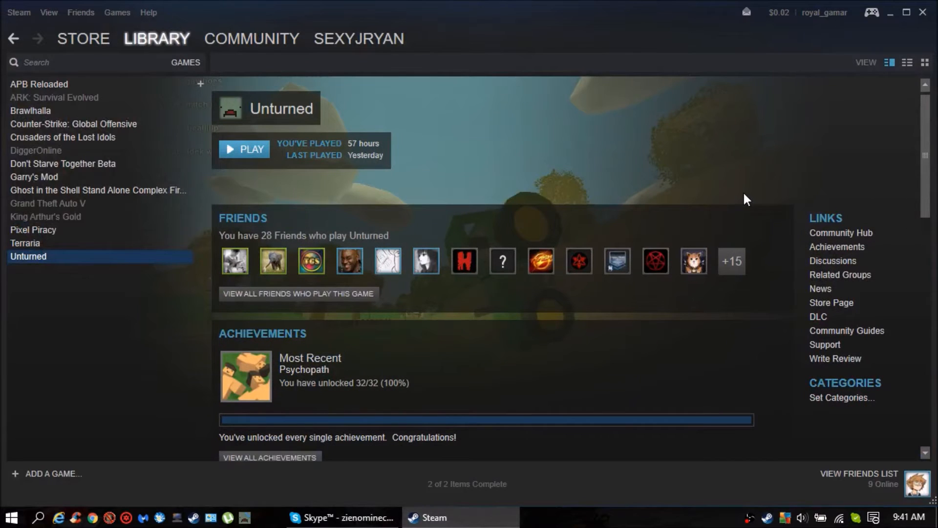
mouse_move(679, 184)
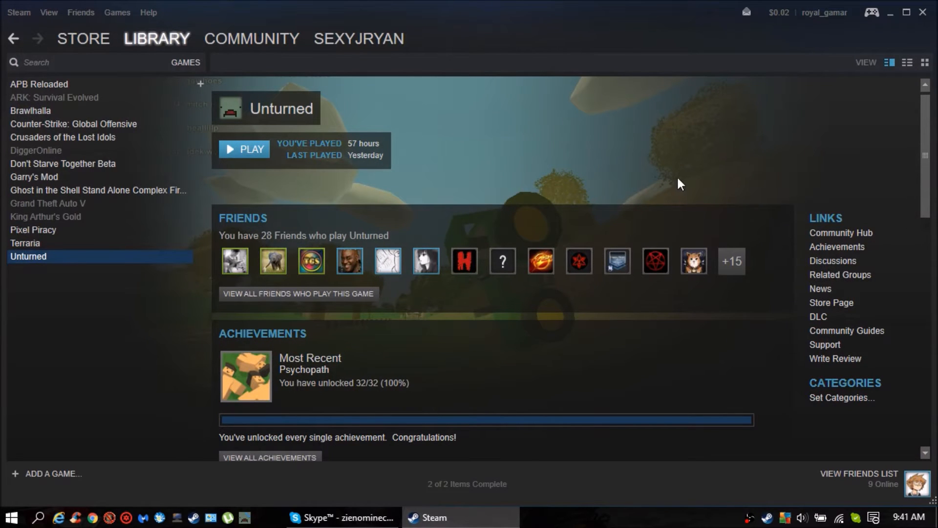
mouse_move(416, 284)
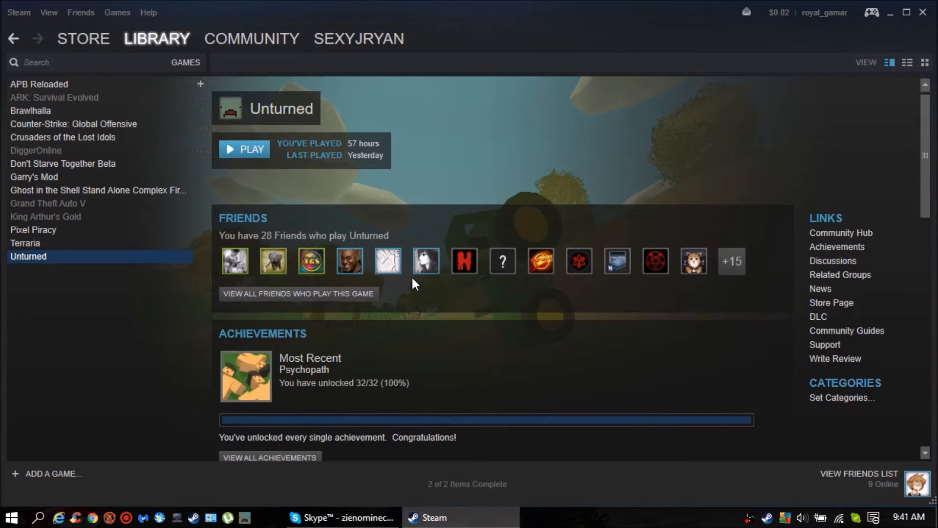
mouse_move(222, 395)
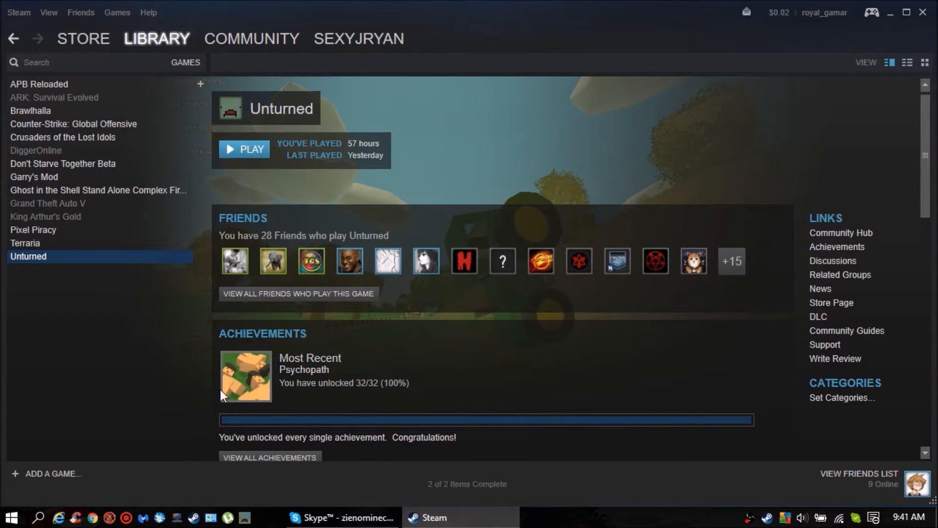
right_click(28, 256)
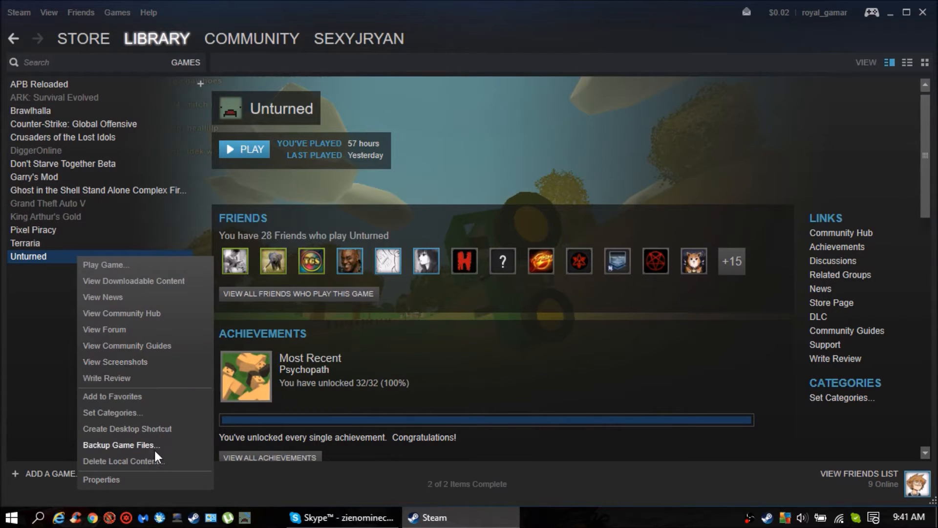
Show Unturned's Properties on the Local Files section via the Updates tab
click(101, 479)
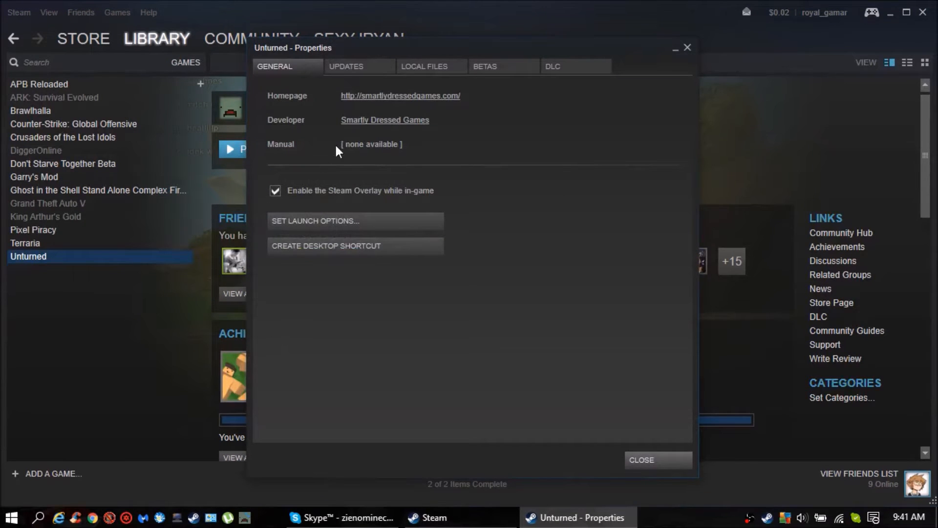
mouse_move(448, 88)
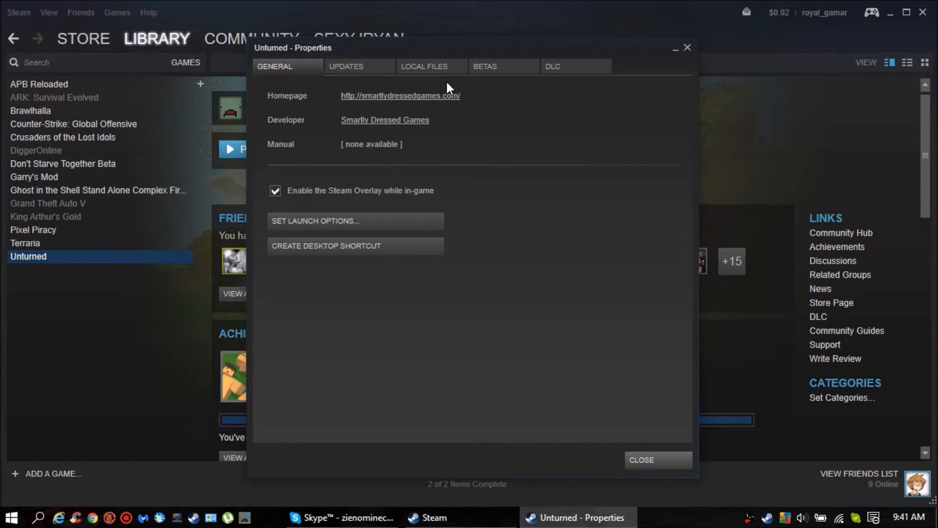
mouse_move(440, 57)
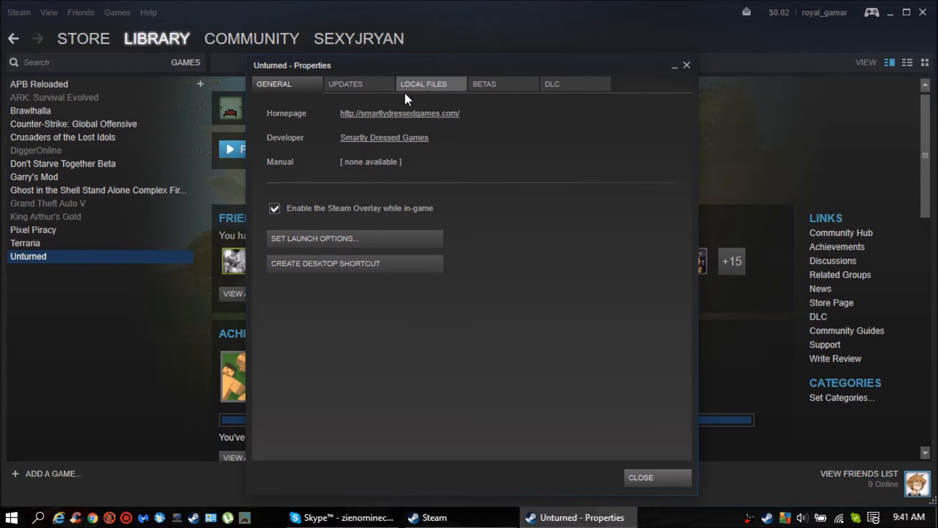
click(345, 84)
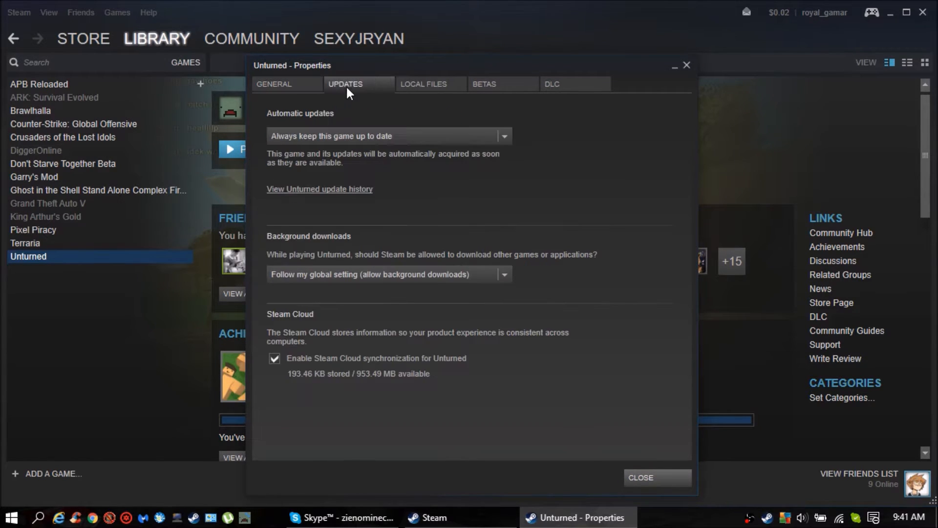
click(423, 84)
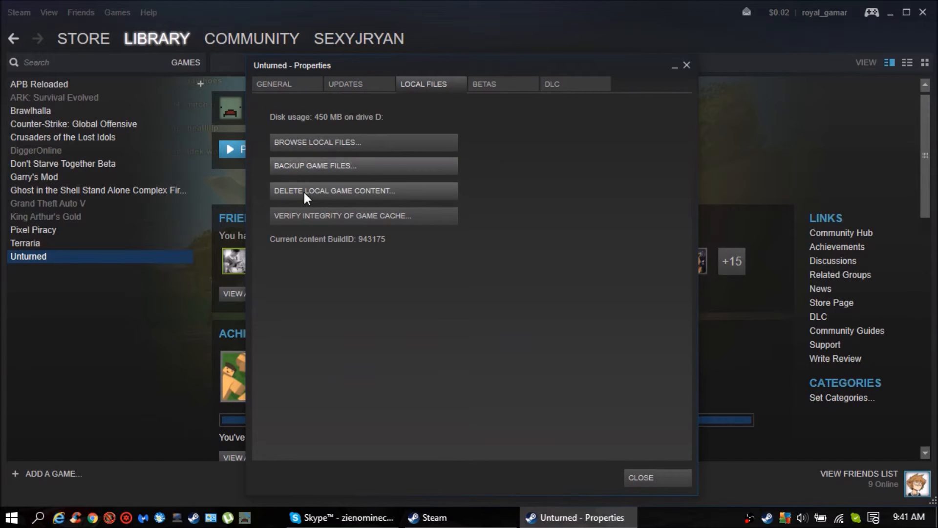
mouse_move(311, 201)
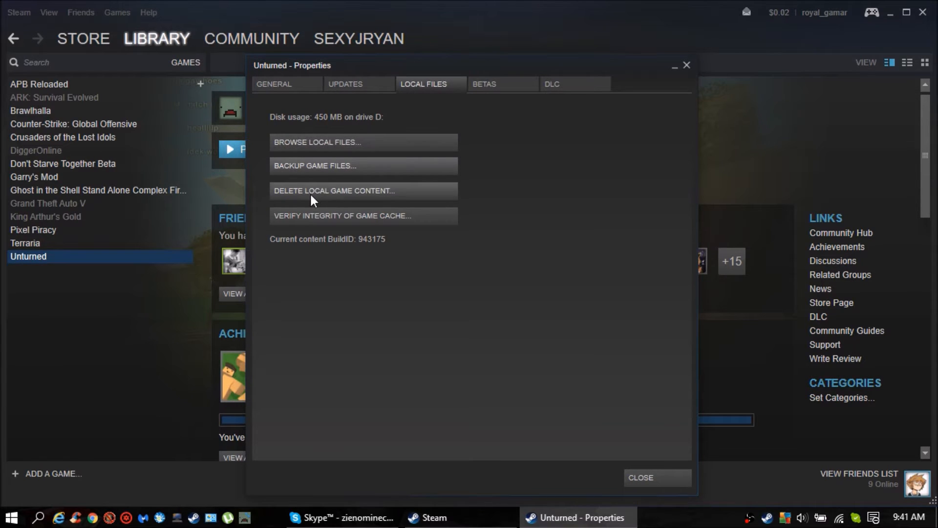
Browse to the Unturned install folder and inspect Unturned.exe and the Server Launcher shortcut
click(317, 142)
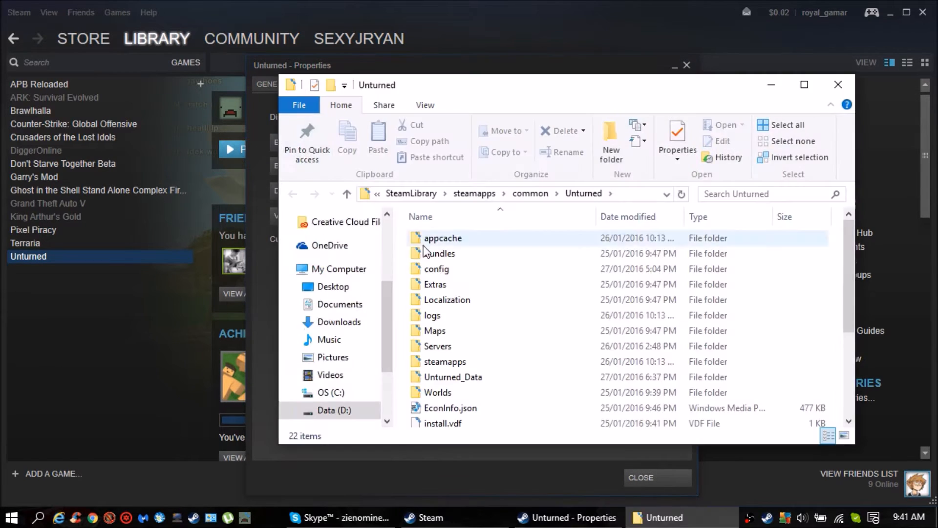
scroll(down, 3)
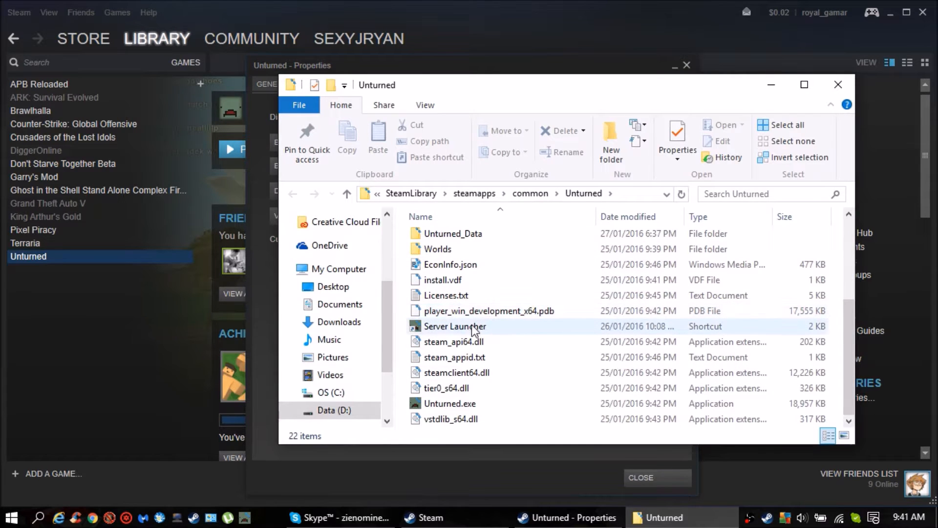
click(450, 403)
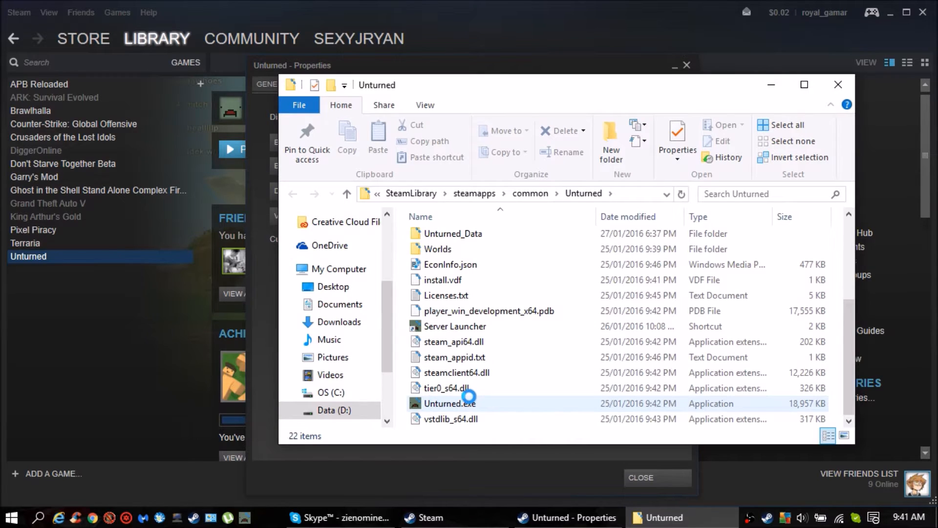
right_click(470, 395)
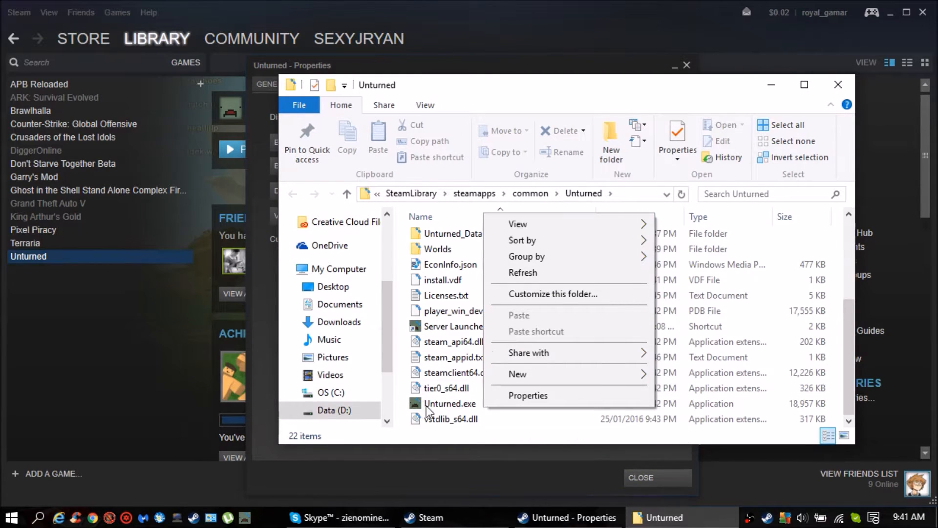
click(449, 404)
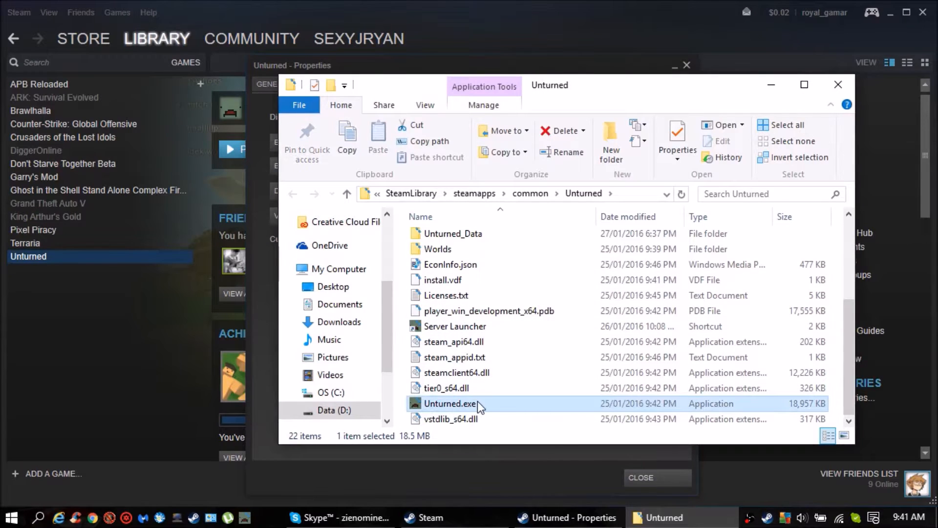
right_click(449, 404)
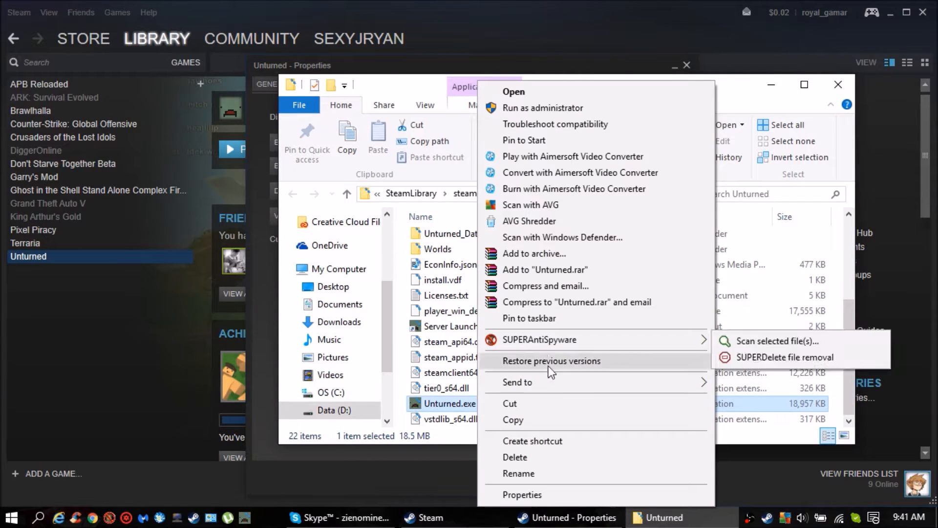
click(455, 326)
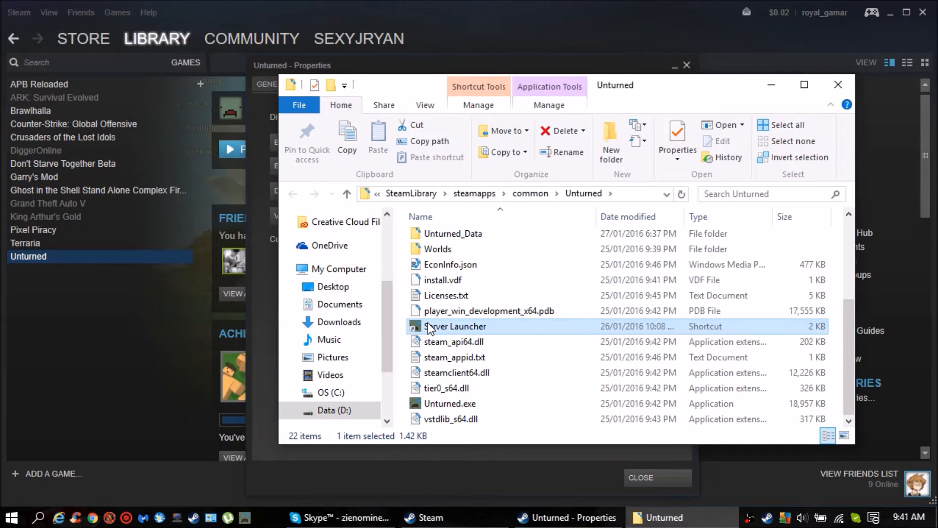
Set the Server Launcher shortcut target to end with +secureserver/SexyJRyan and apply it
right_click(454, 326)
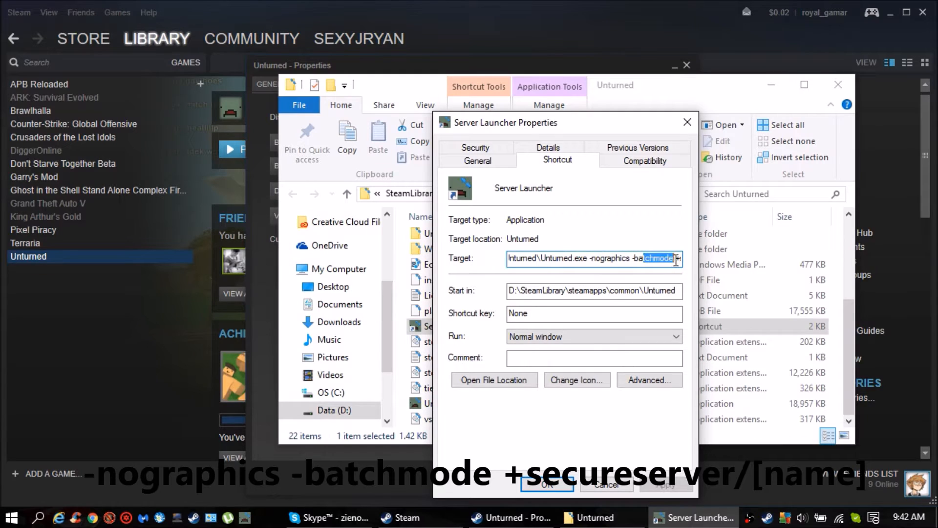
text(SexyJRyan)
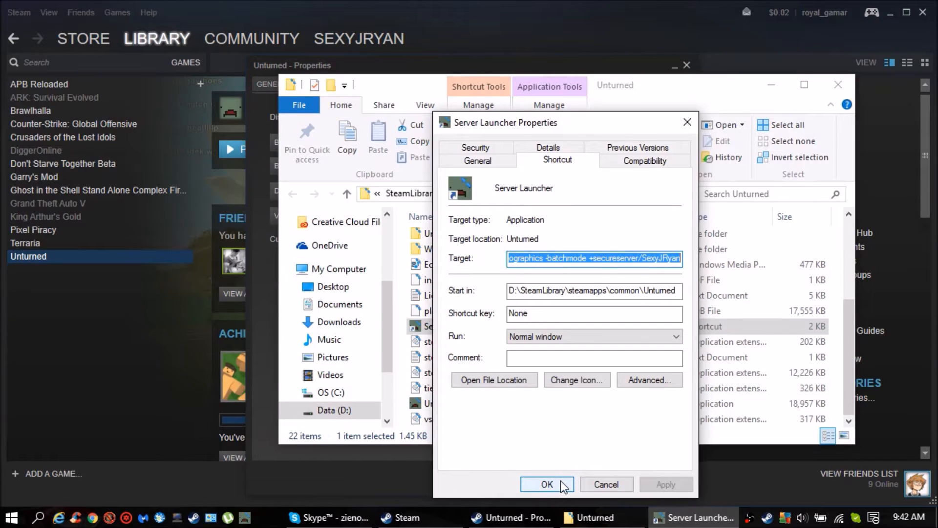
click(547, 484)
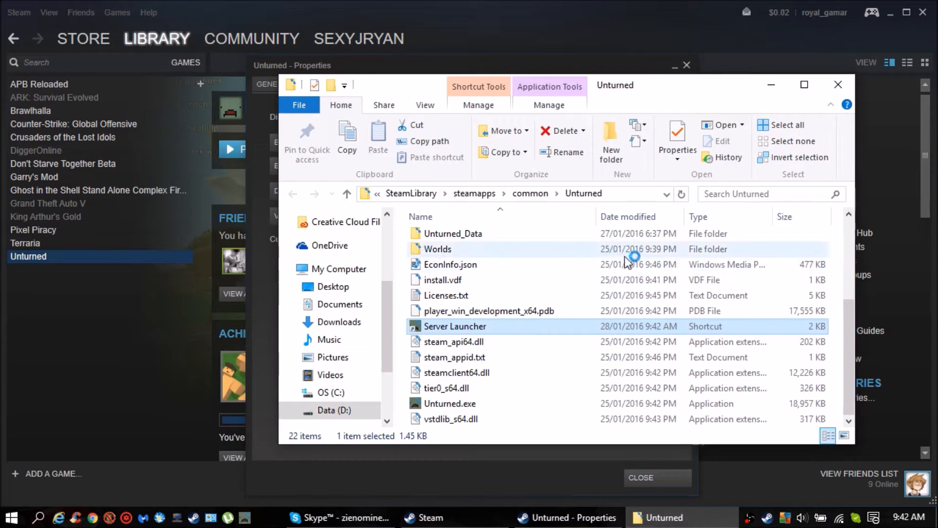
Navigate into Servers > SexyJRyan to reach the server's Commands.dat
double_click(455, 326)
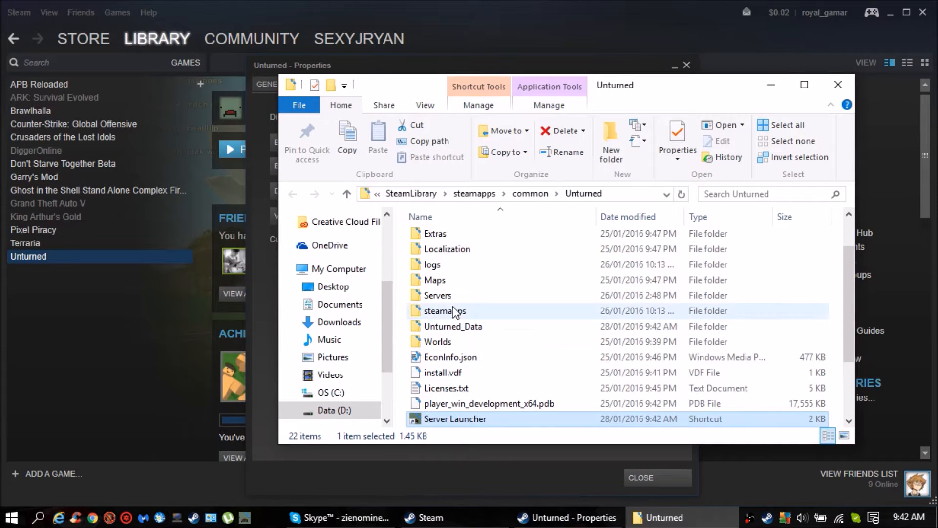
double_click(437, 295)
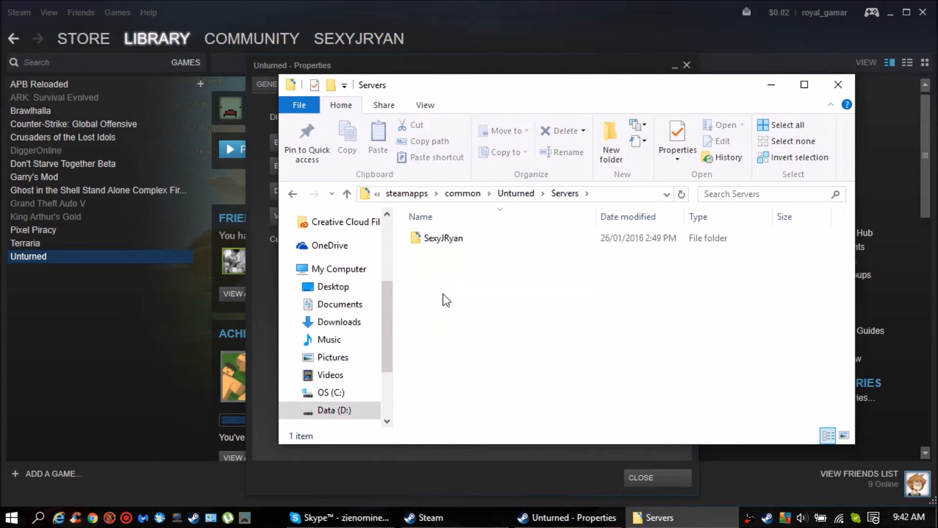
click(443, 238)
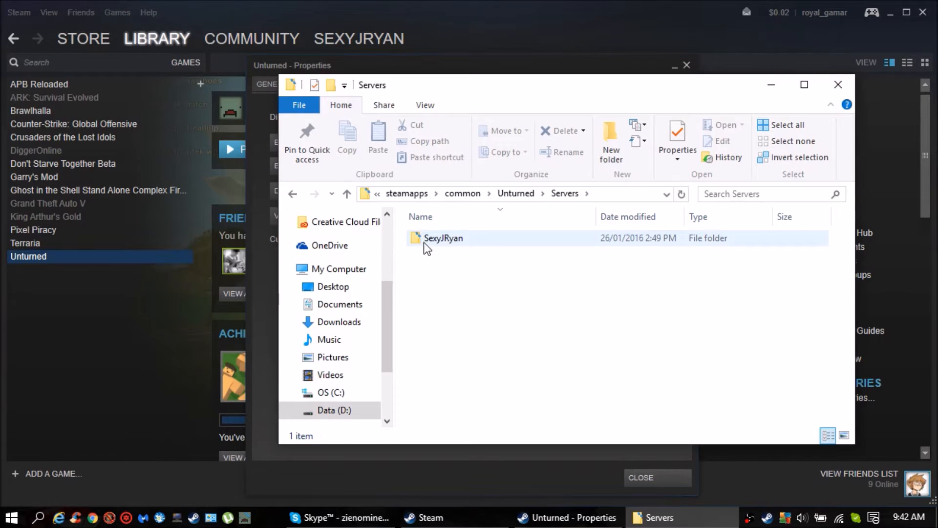
double_click(444, 238)
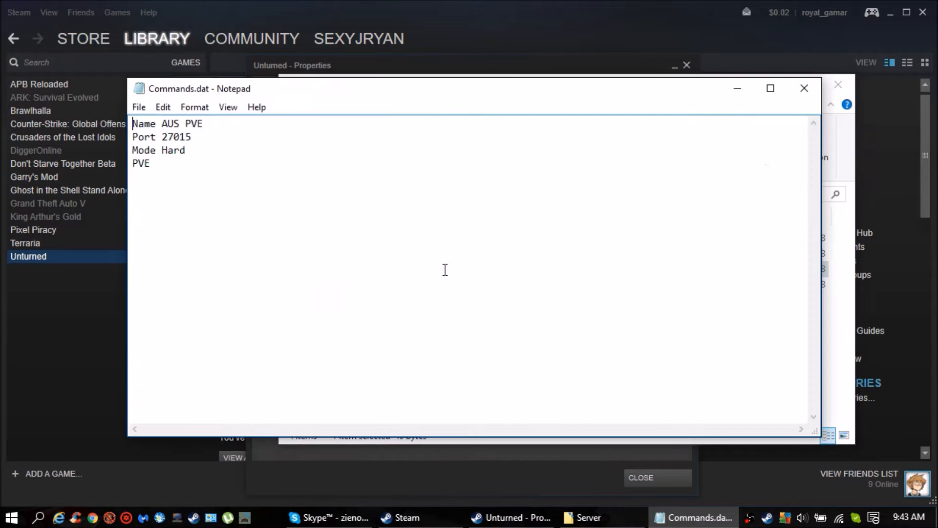
Change the Mode line in Commands.dat from Hard to Normal
double_click(174, 150)
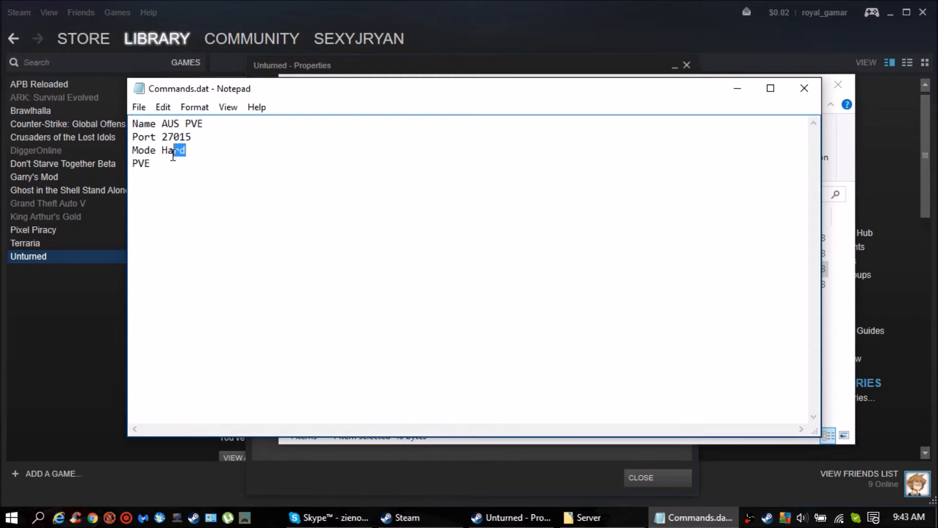
key(Backspace)
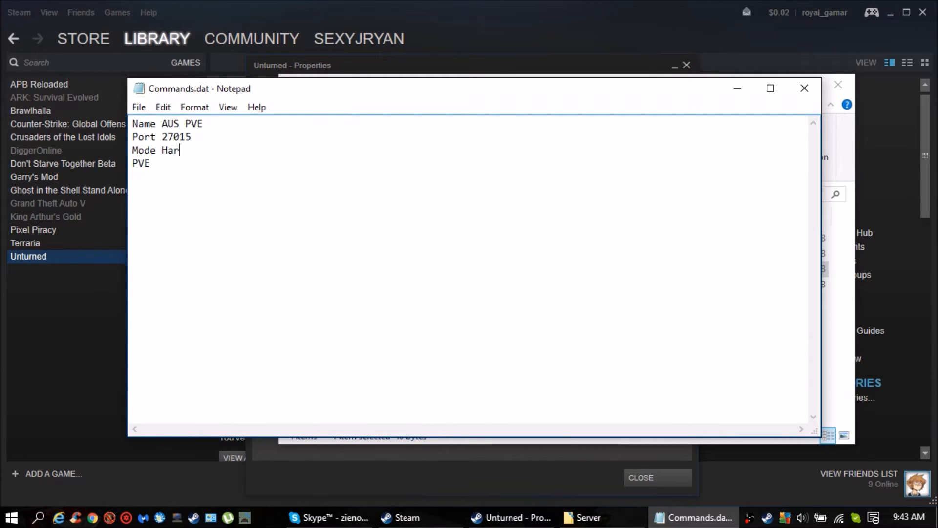
text(d)
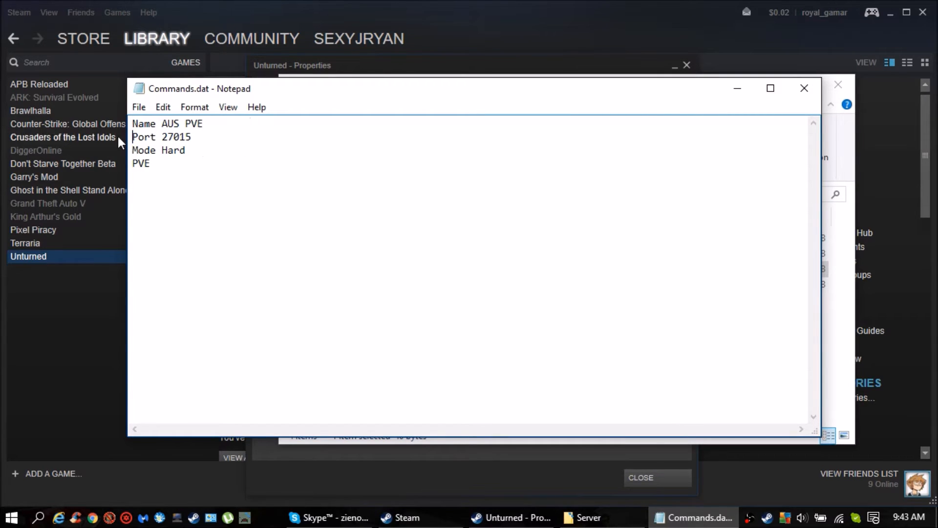
double_click(173, 151)
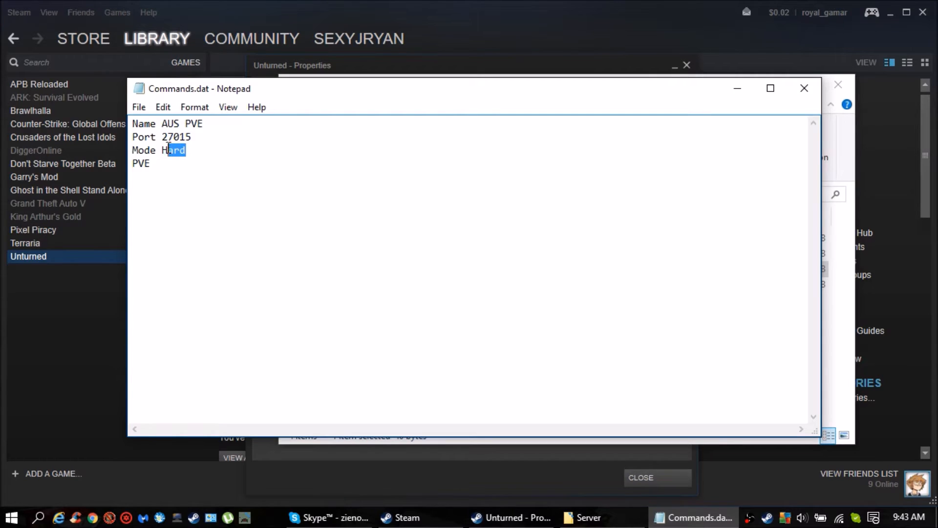
double_click(173, 150)
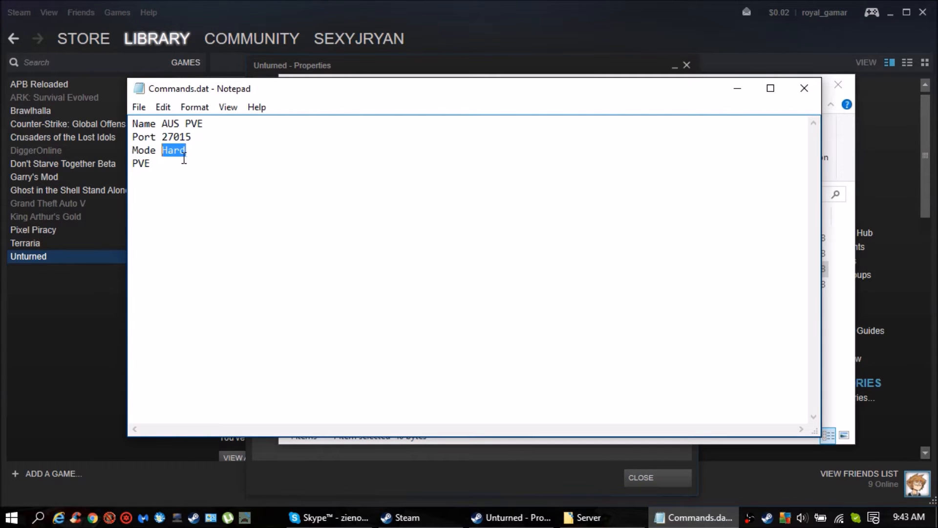
text(Norm)
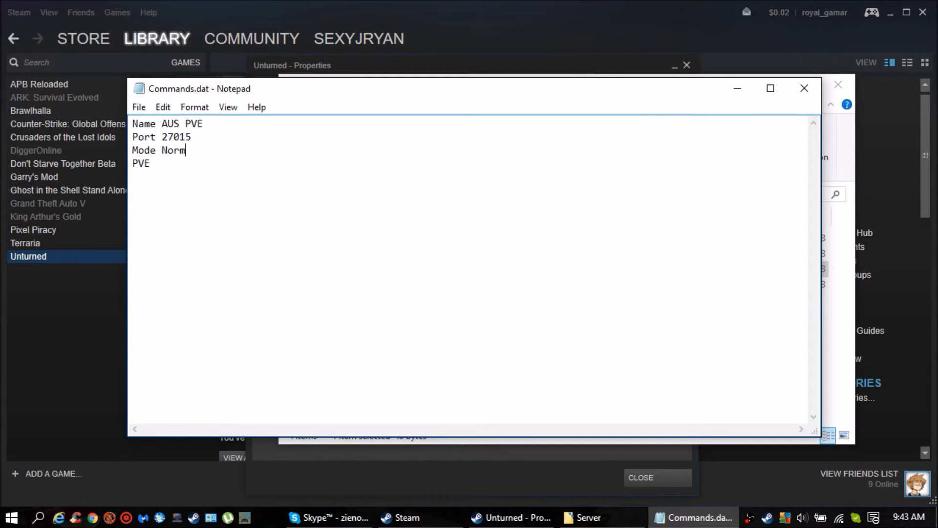
text(al)
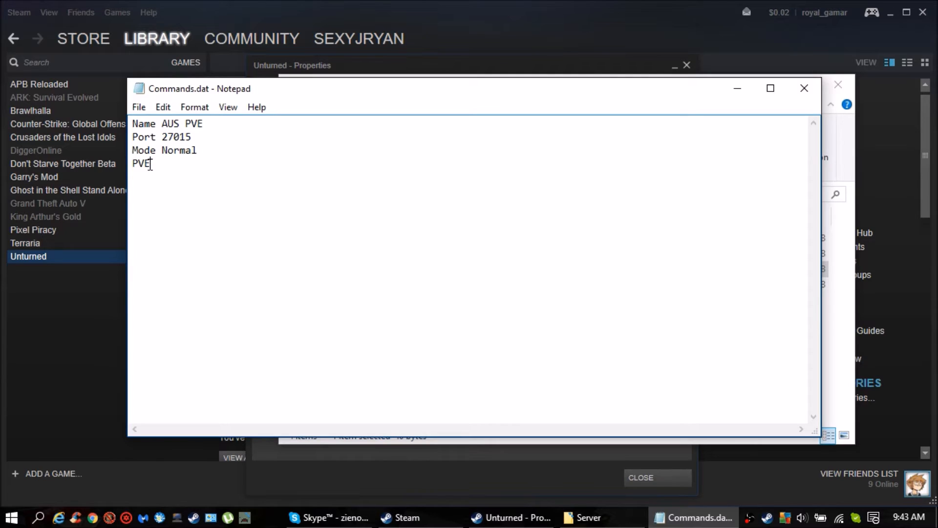
Add Maxplayers 20 and a loadout line, then save and close Commands.dat
key(enter)
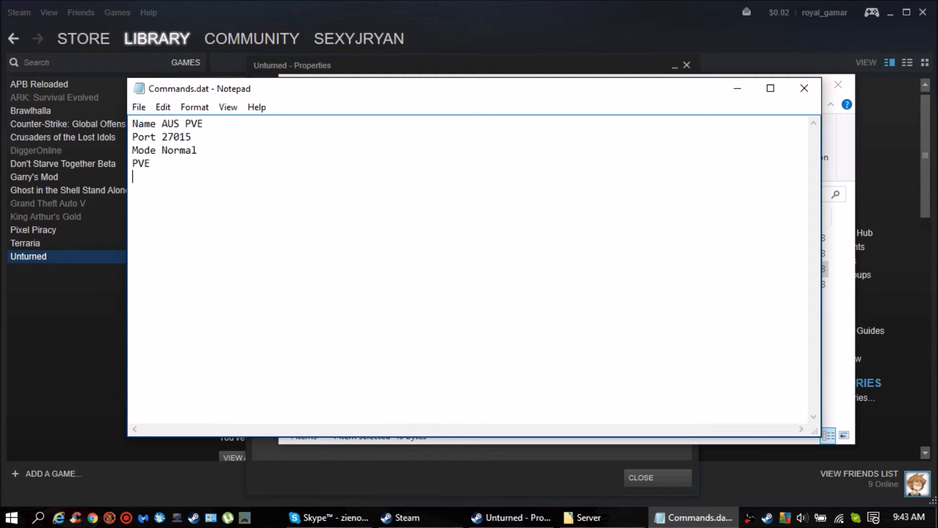
text(Lo)
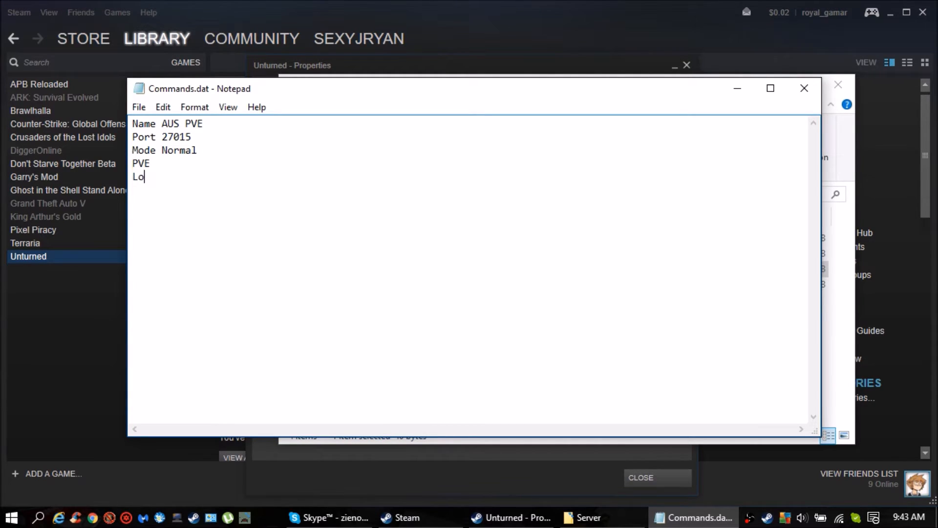
text(Max pl)
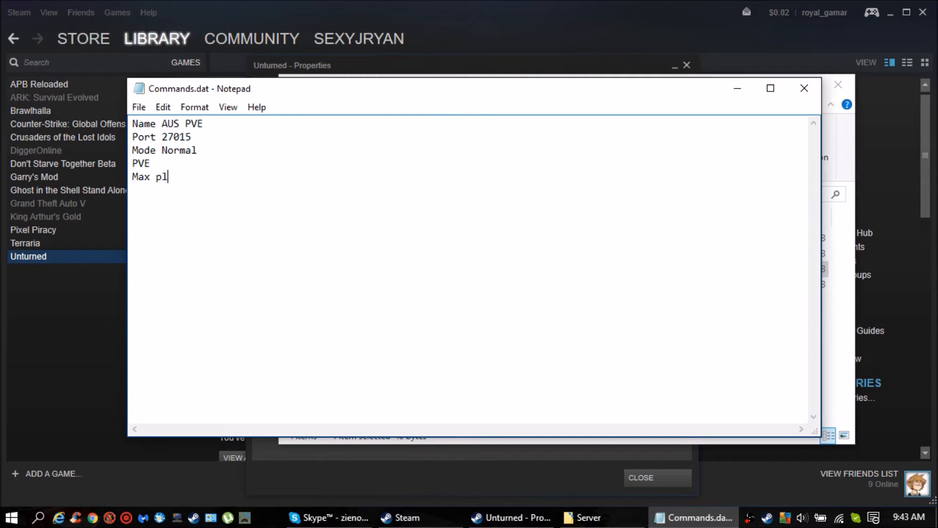
text(ayers)
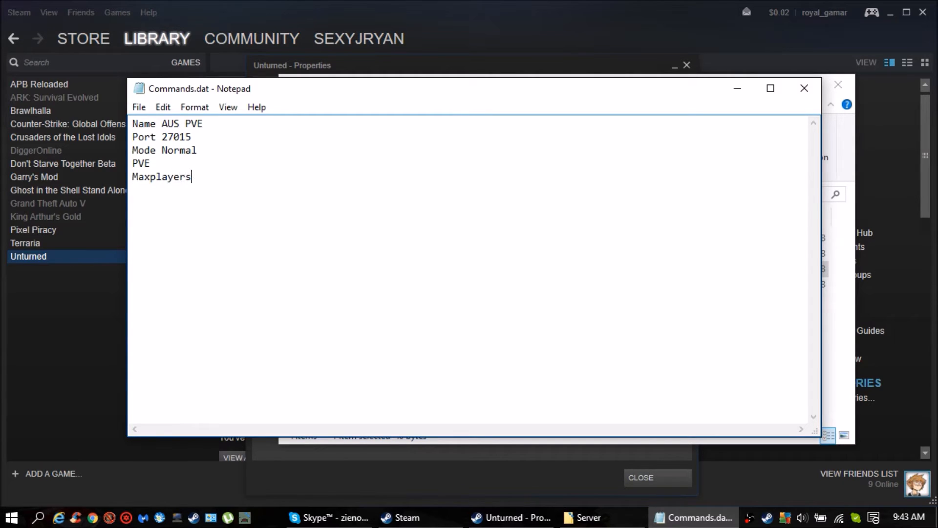
text(20)
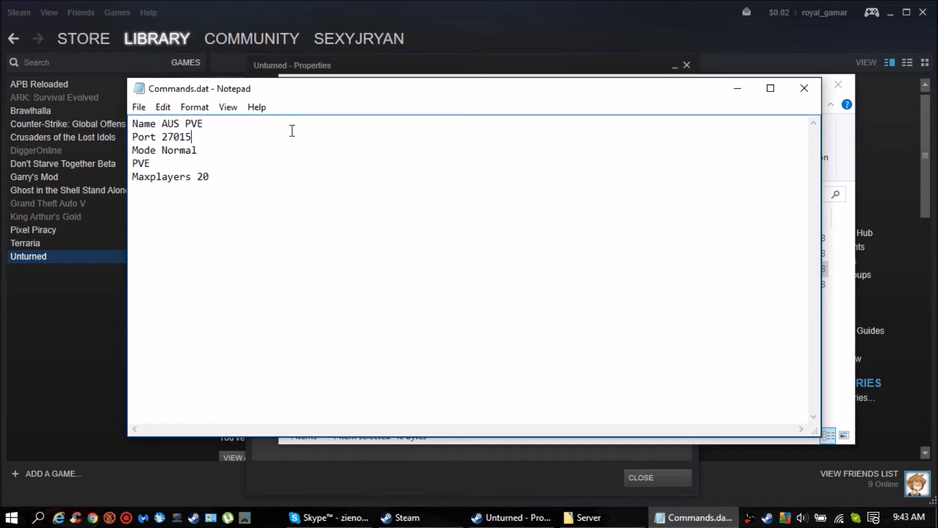
click(210, 177)
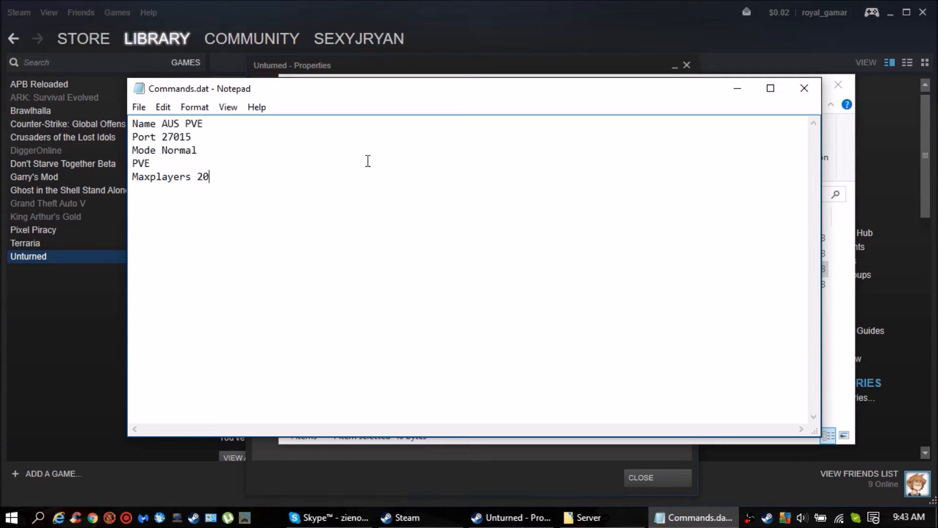
mouse_move(477, 134)
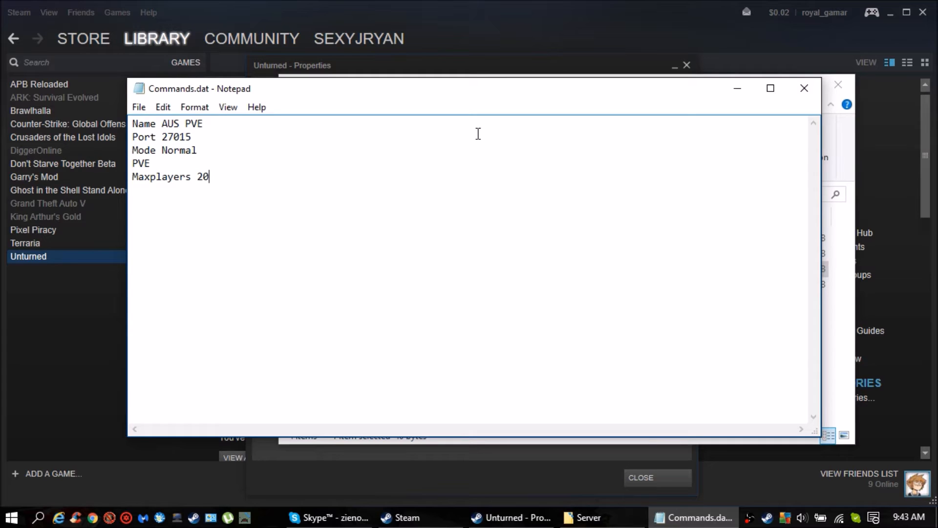
key(Enter)
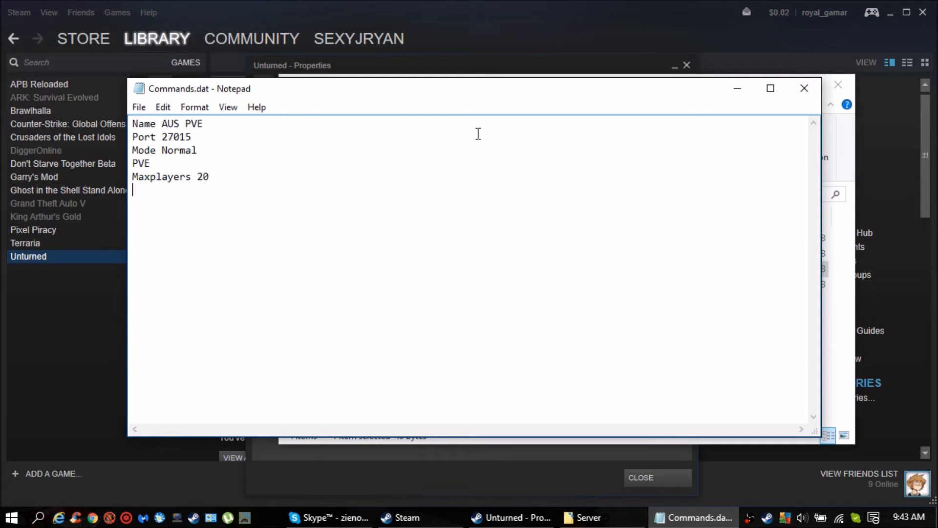
text(loado)
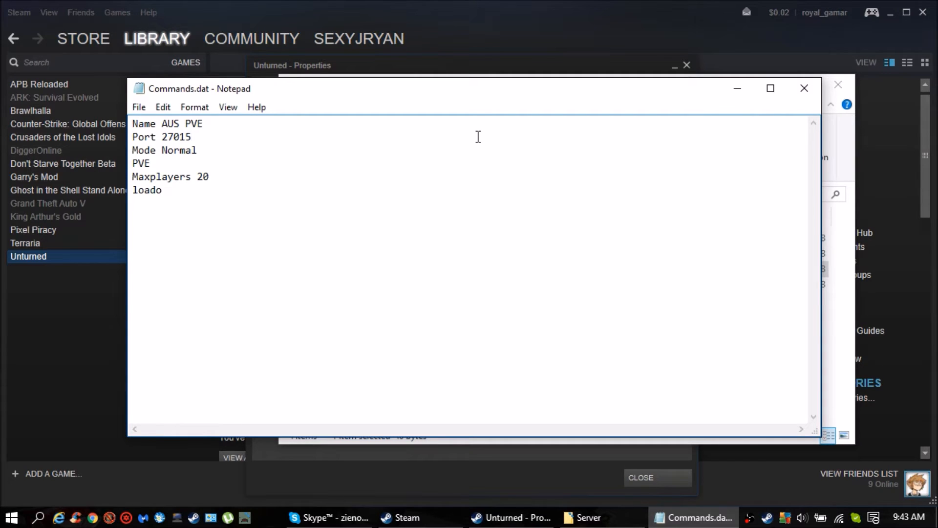
text(ut 28)
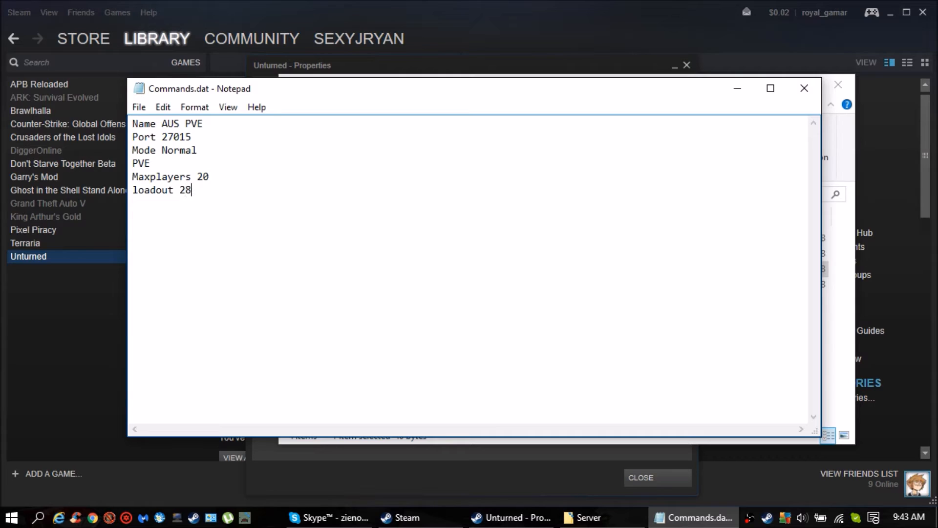
mouse_move(301, 193)
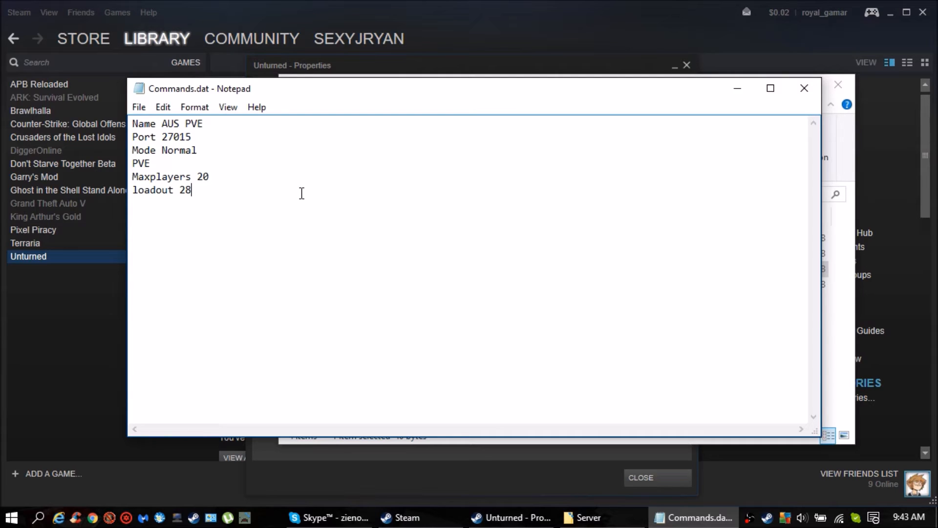
click(138, 107)
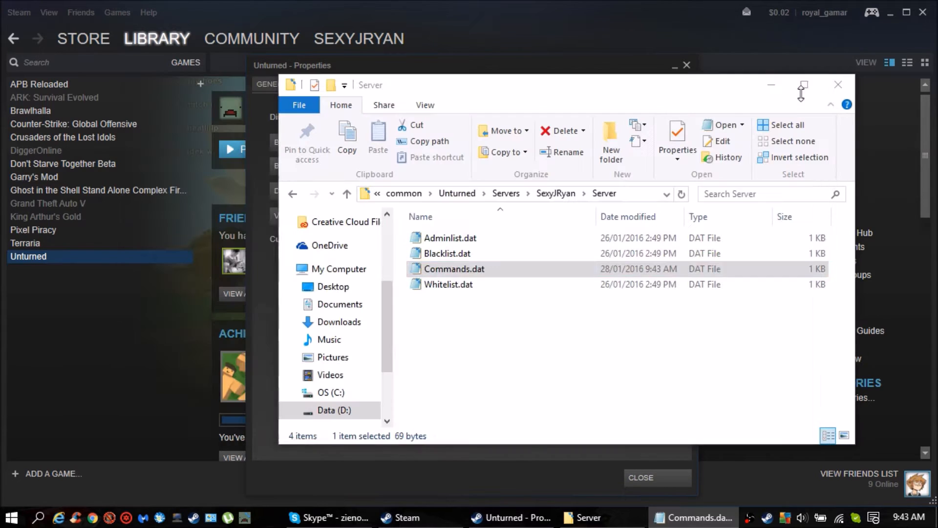
Return to the Unturned folder and start the dedicated server with Server Launcher
click(293, 194)
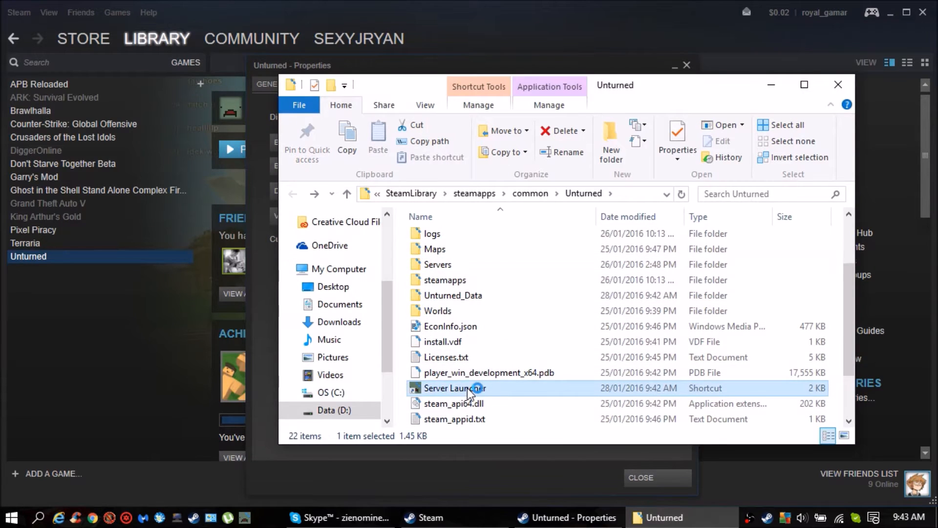
double_click(454, 388)
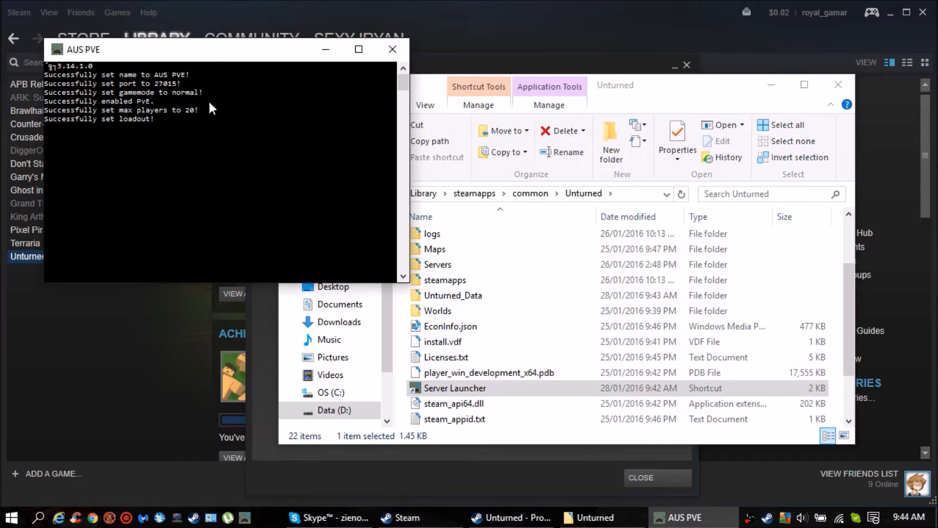
mouse_move(189, 126)
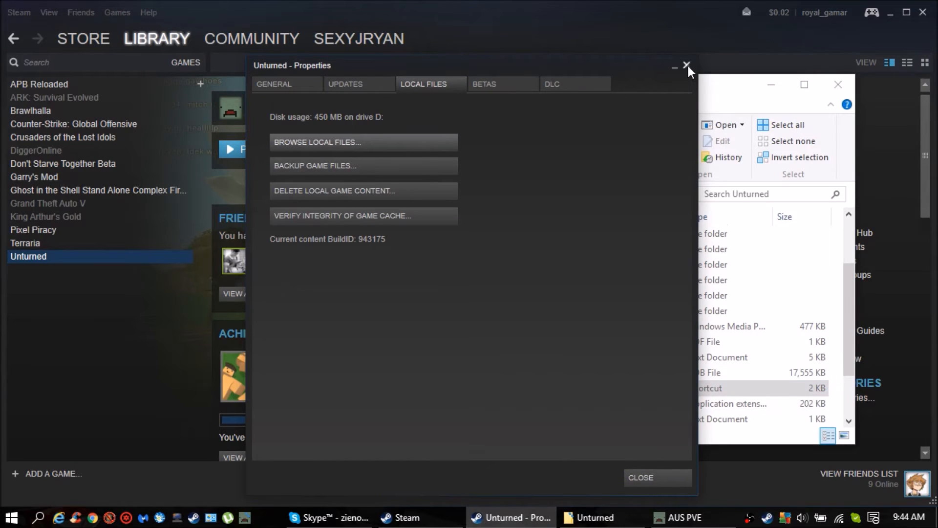
Close the properties window and launch Unturned from its library page
click(687, 65)
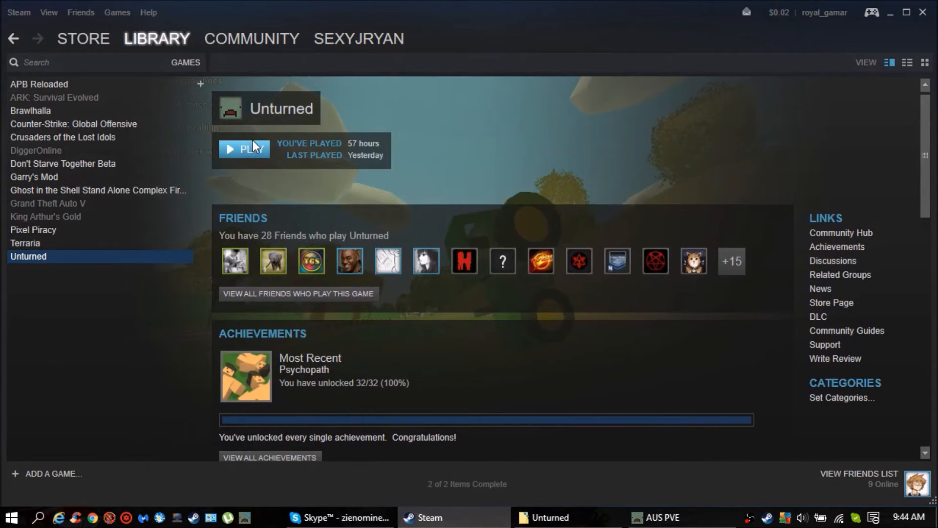
click(243, 150)
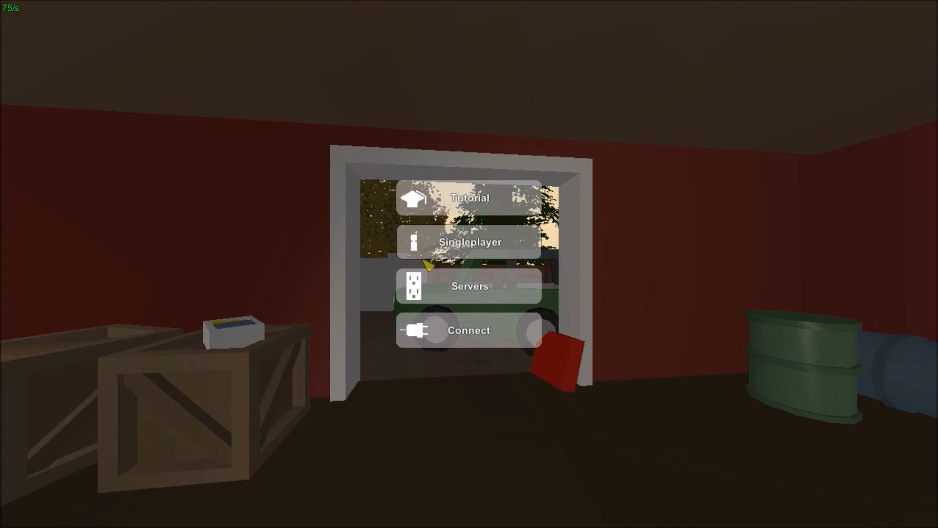
Go to the Servers browser to find the AUS PVE LAN server
click(468, 242)
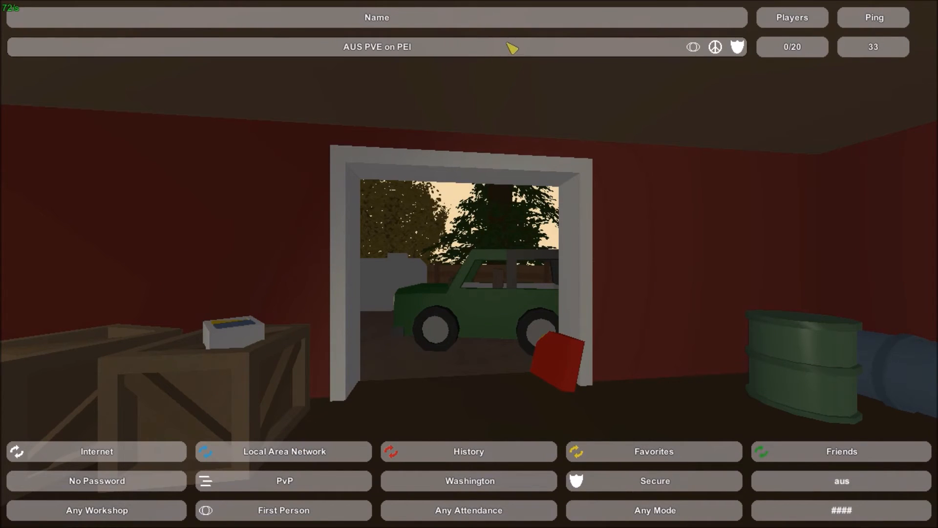
mouse_move(657, 48)
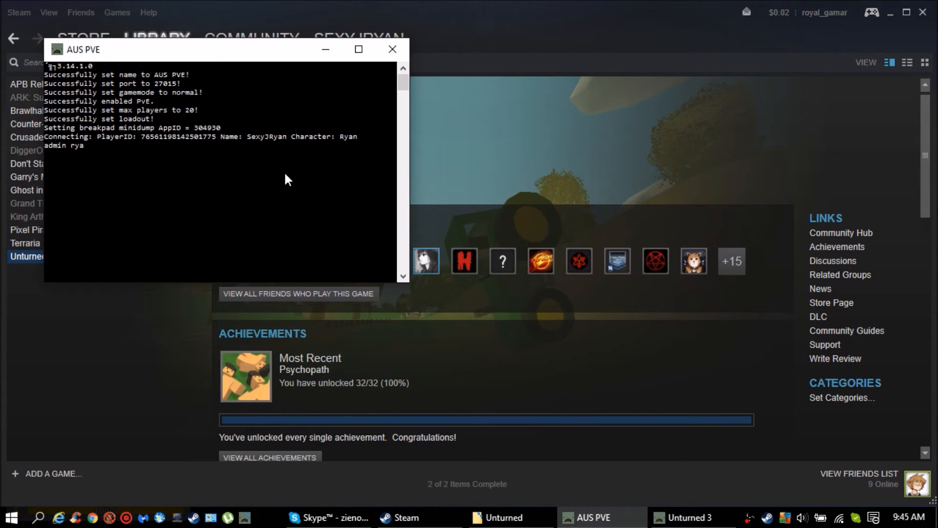
Submit the admin command for the connected player in the server console
key(enter)
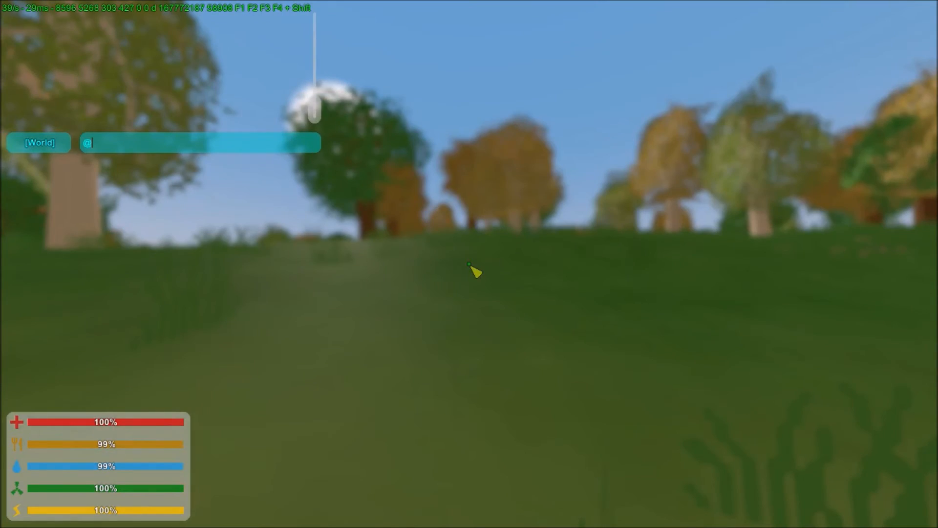
text(day)
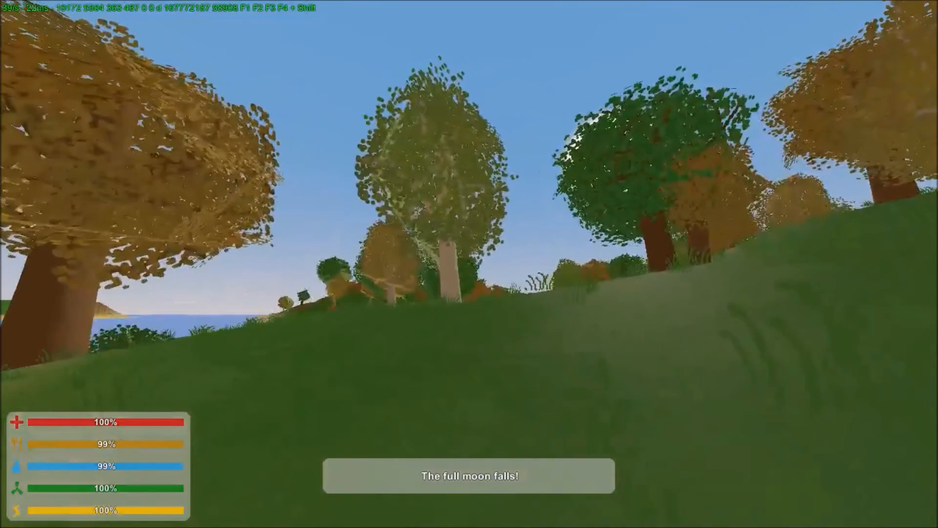
text(@experience)
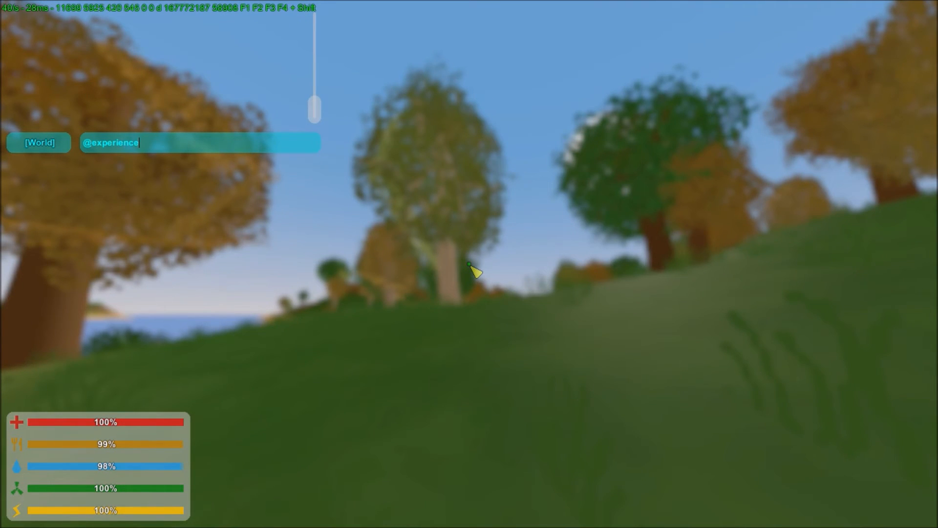
text(ryan)
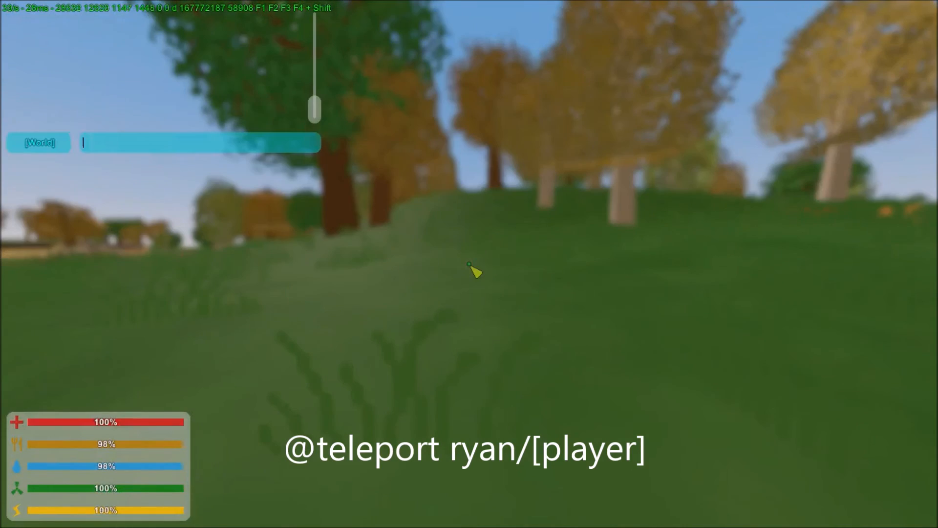
text(@)
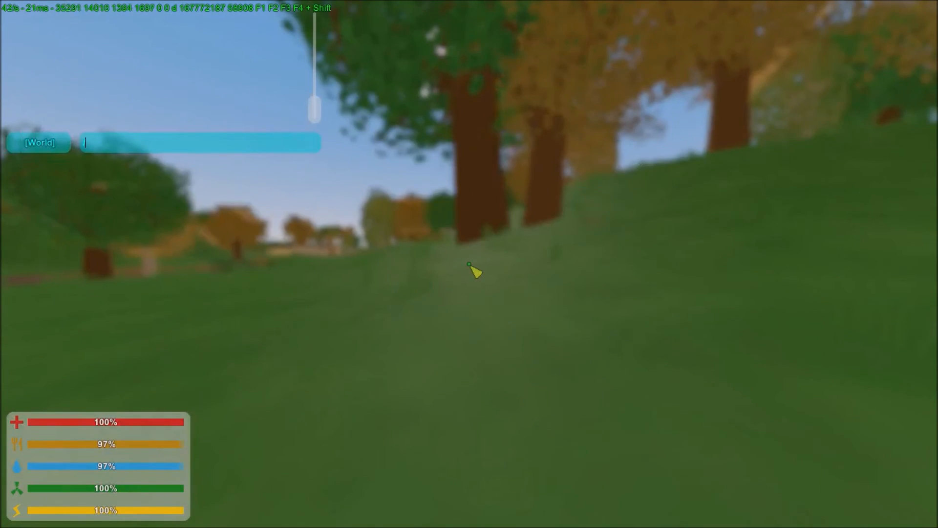
text(@)
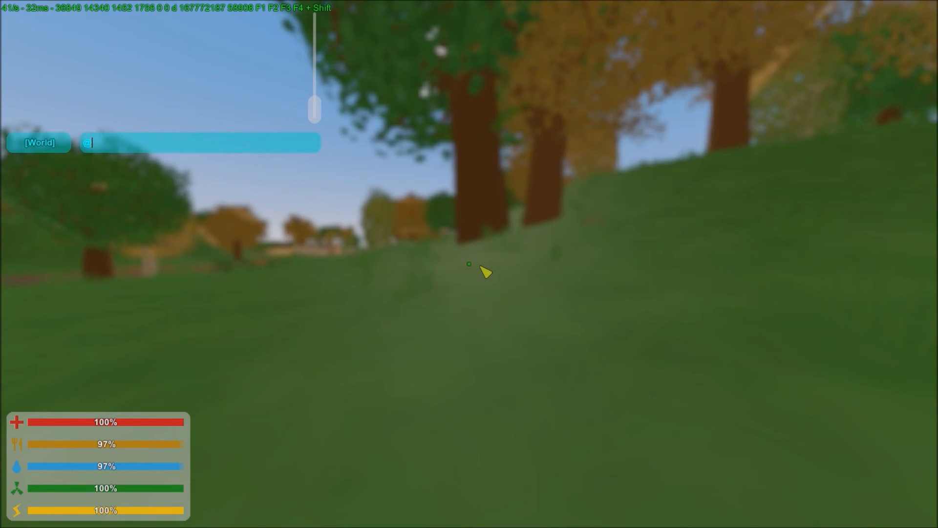
text(telepp)
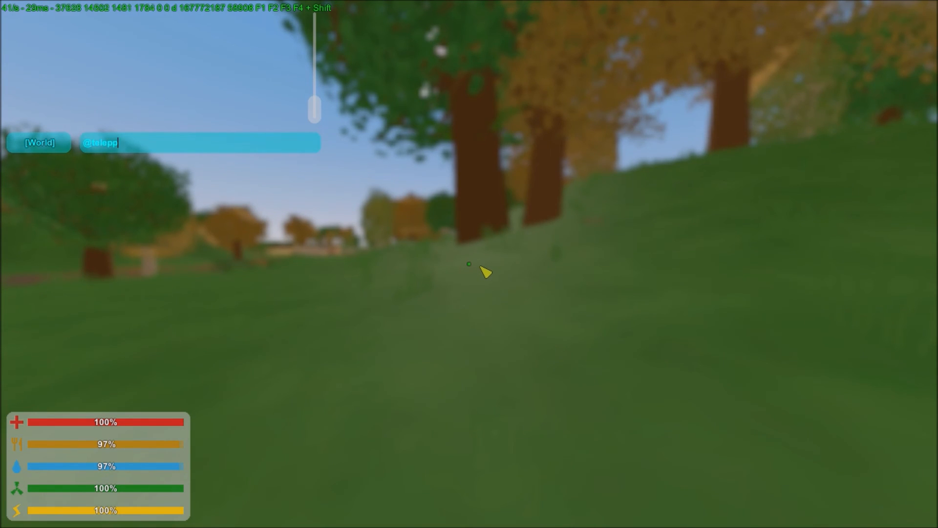
text(eleport)
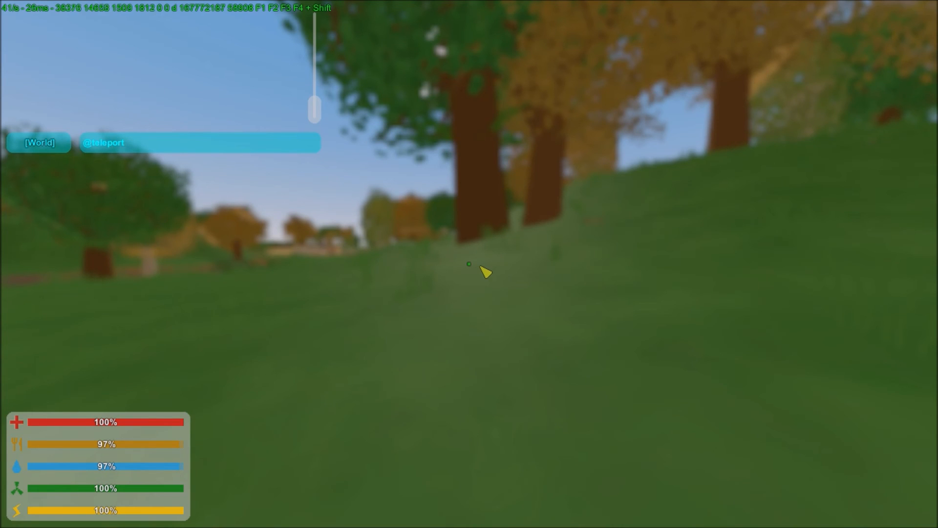
text(rando)
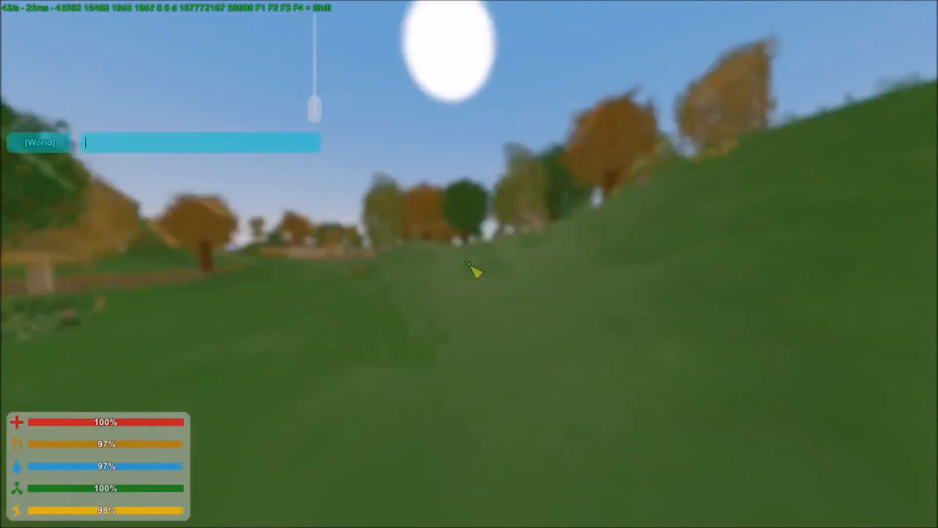
text(@savi)
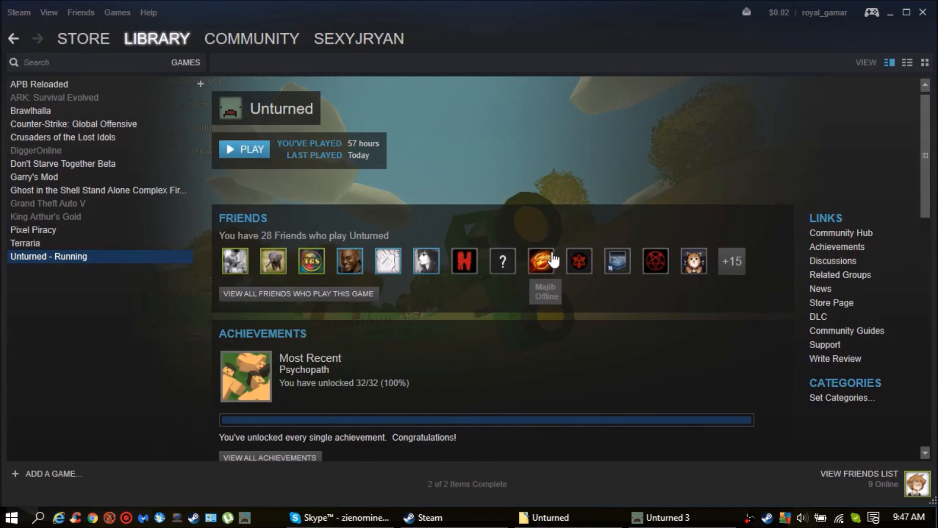
mouse_move(652, 302)
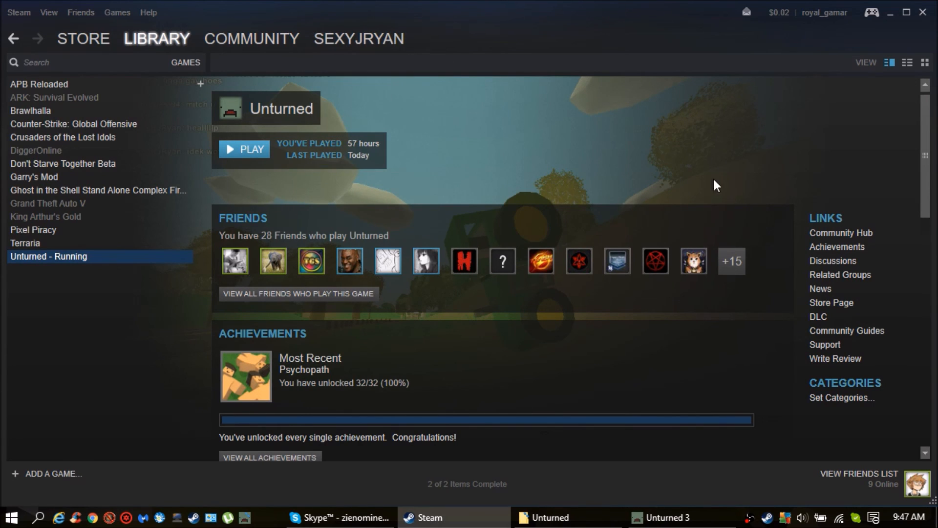
mouse_move(542, 217)
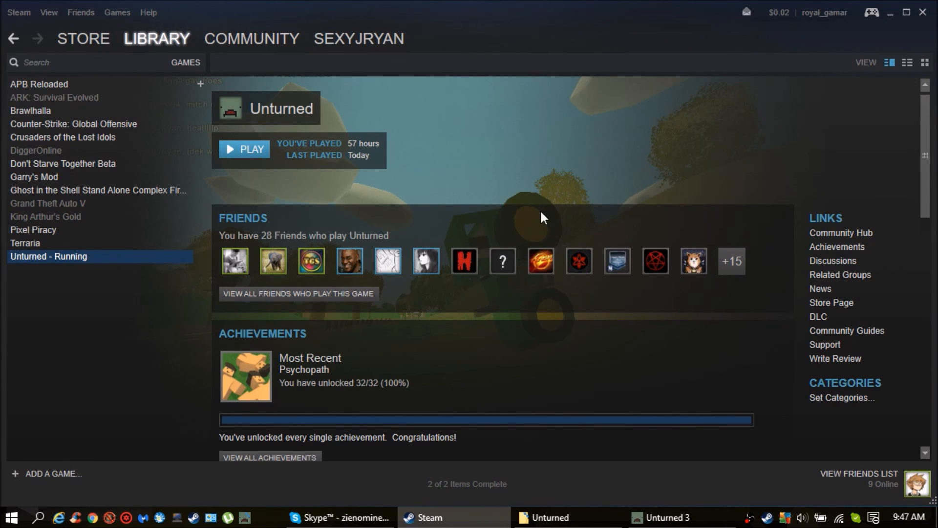